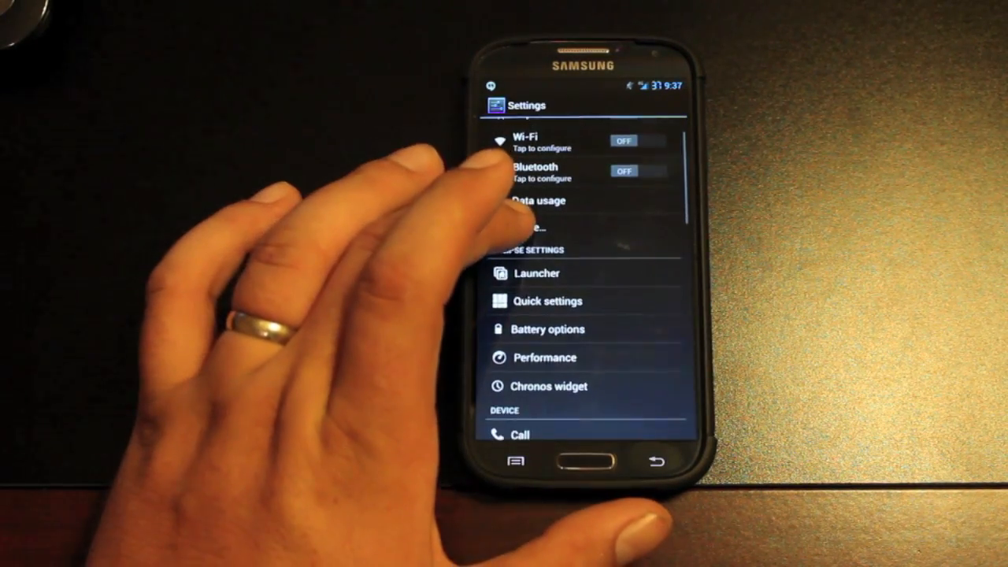
Step: Scroll through the device and personal sections of Settings, then go back home
{"action": "scroll", "scroll_direction": "down", "scroll_amount": 3}
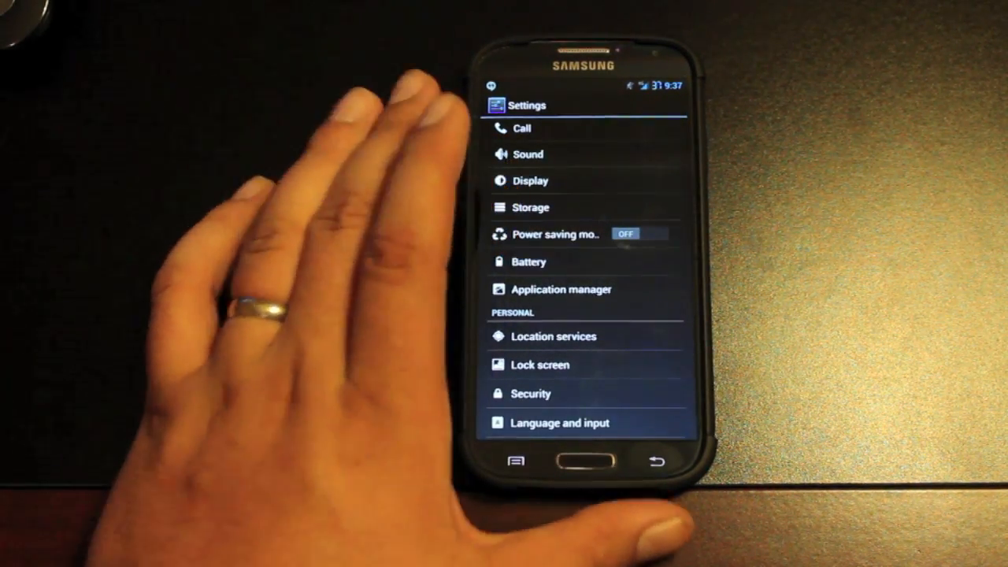
{"action": "left_click", "coordinate": [528, 260]}
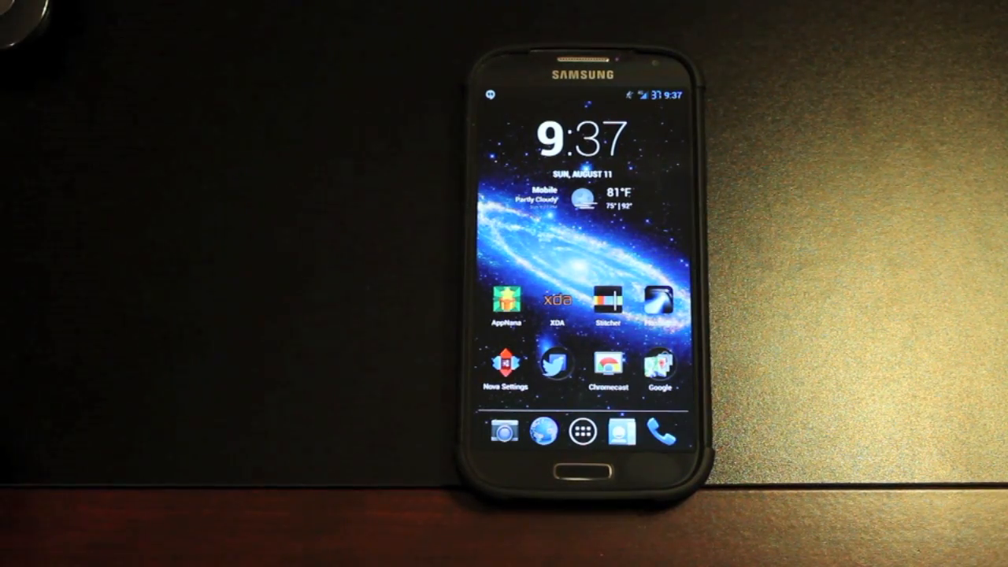
Step: Review Nova Settings from the app drawer, then return home and open Android Settings
{"action": "left_click", "coordinate": [585, 433]}
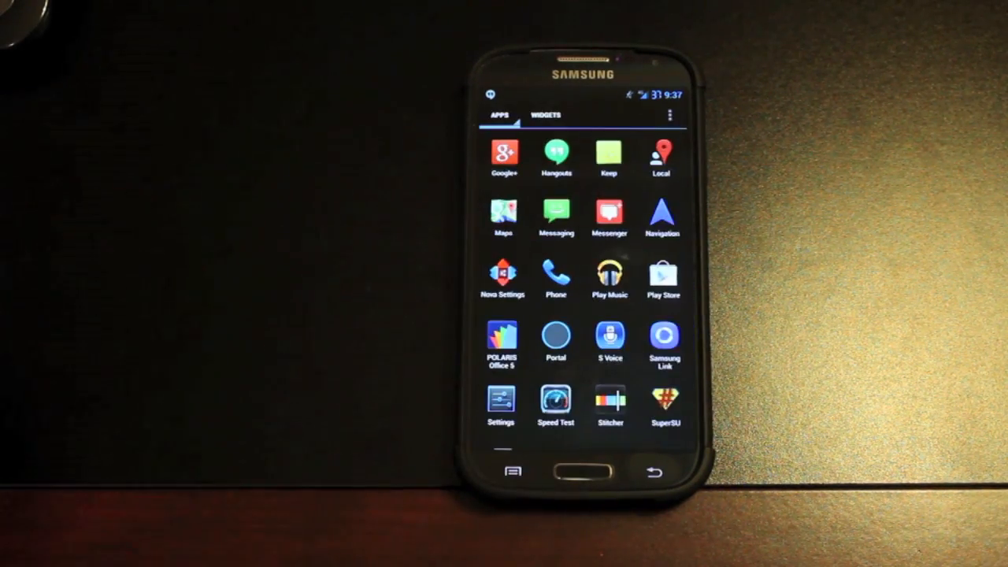
{"action": "left_click", "coordinate": [500, 402]}
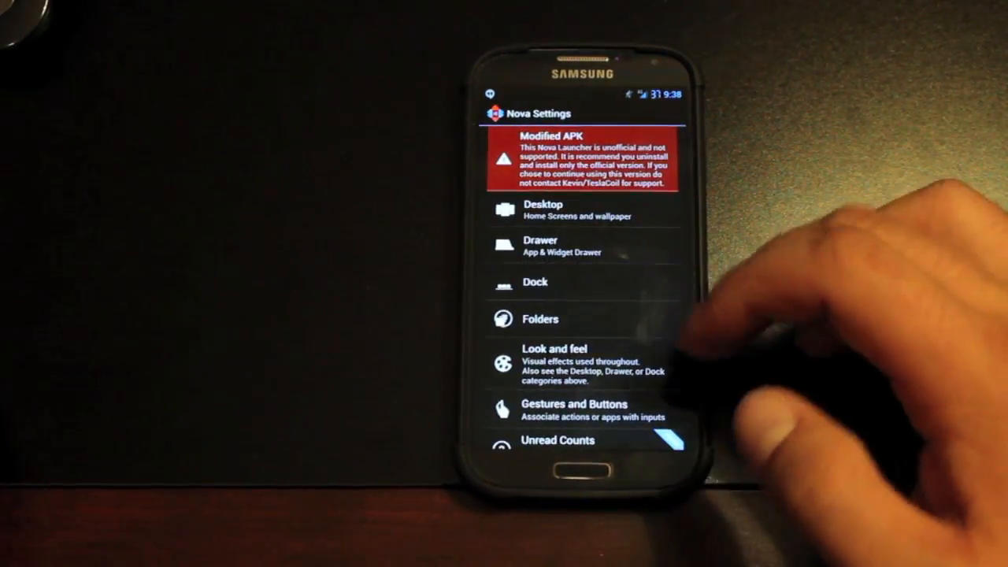
{"action": "left_click", "coordinate": [551, 210]}
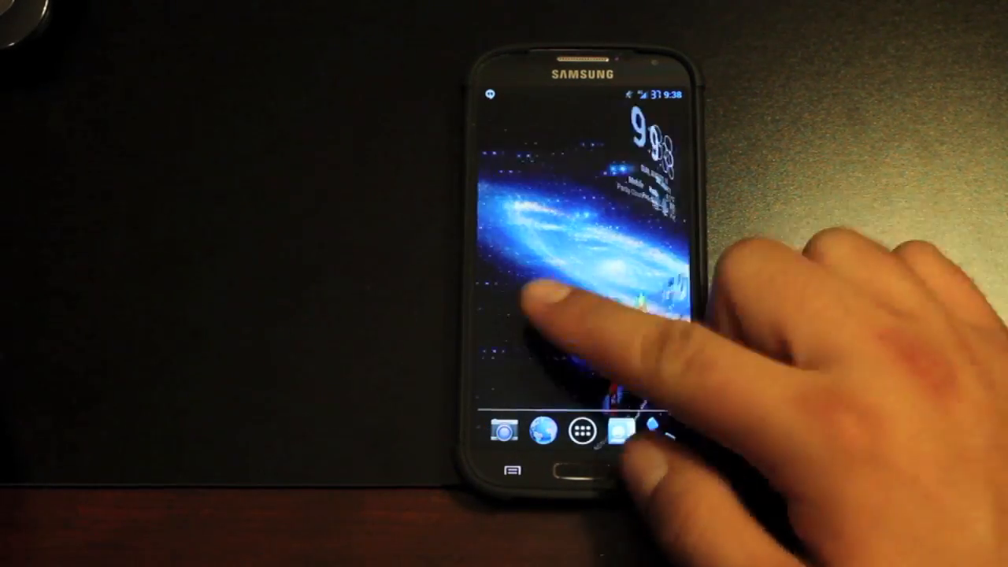
{"action": "left_click", "coordinate": [582, 435]}
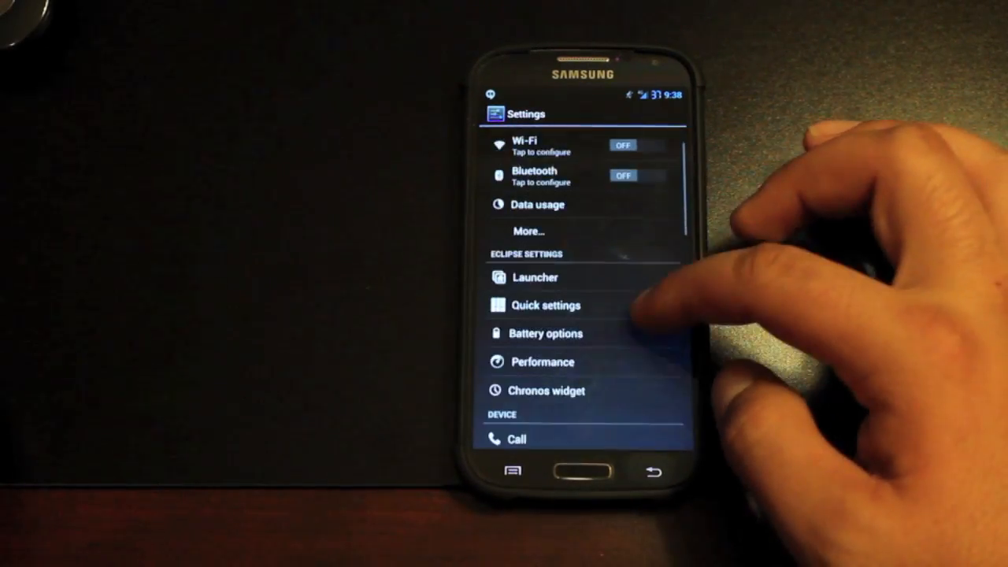
Step: Open Quick settings and scroll through the tile columns and enabled tiles
{"action": "left_click", "coordinate": [547, 305]}
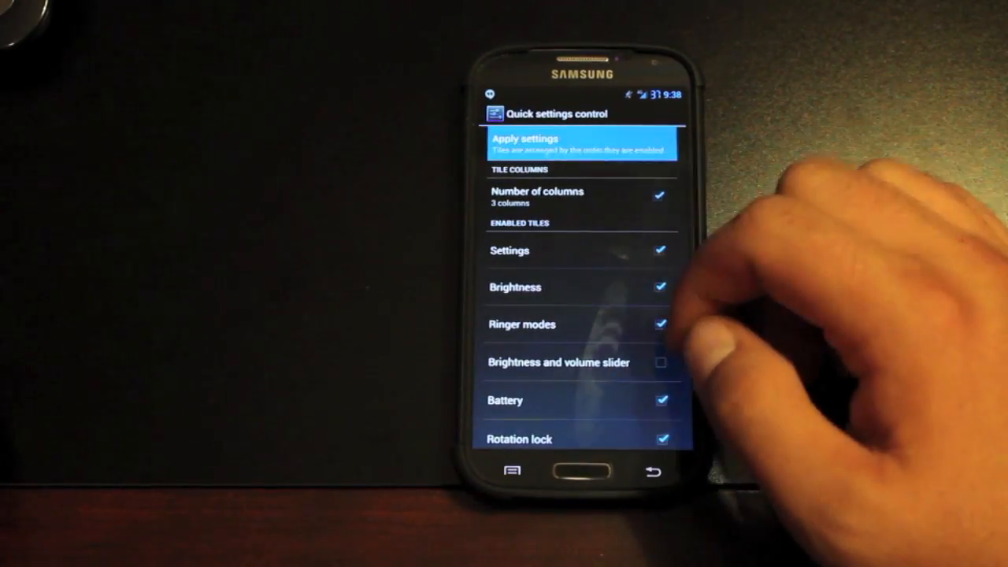
{"action": "scroll", "scroll_direction": "down", "scroll_amount": 3}
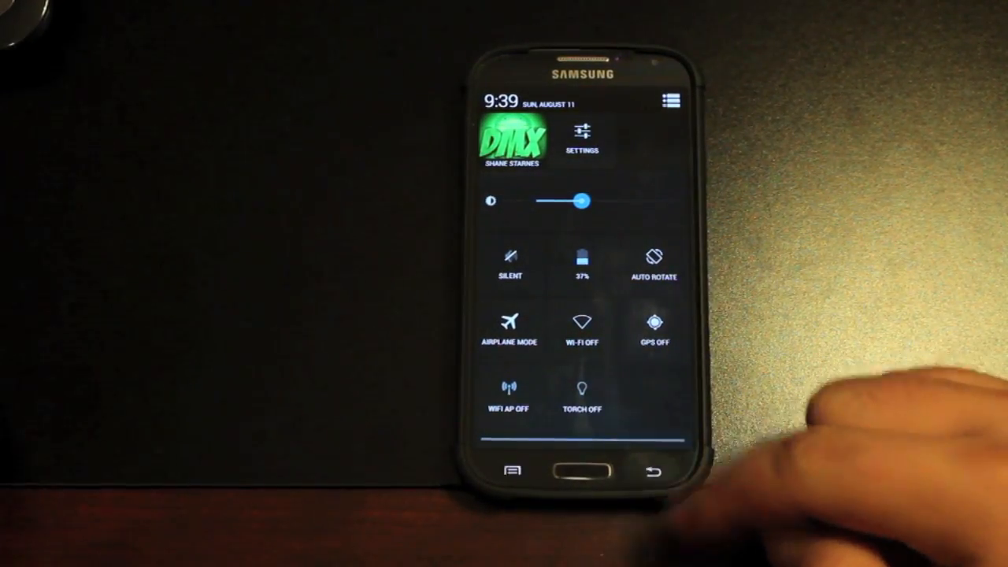
Step: Close the quick panel, review battery indicator styles, and return to the Settings list
{"action": "left_click", "coordinate": [582, 138]}
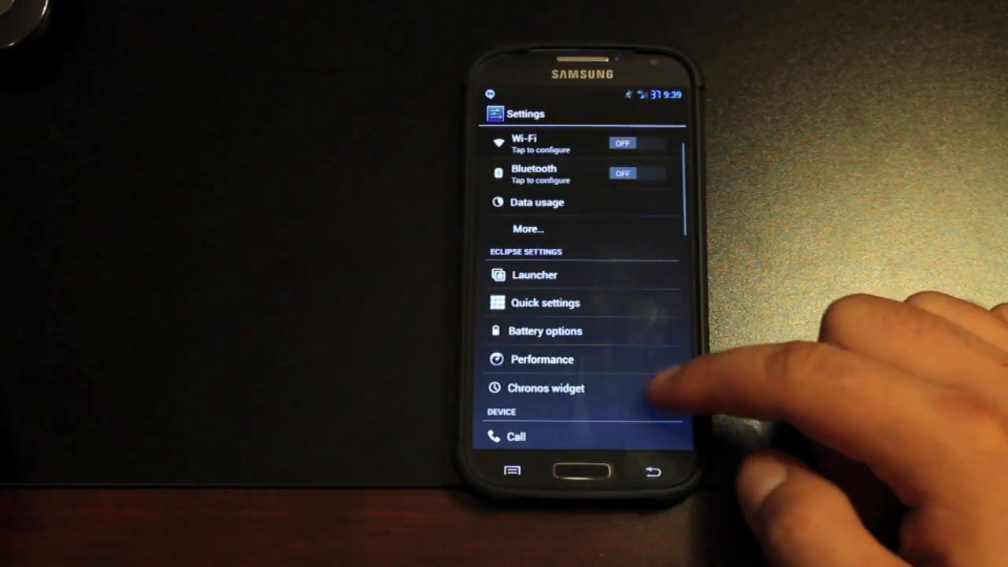
{"action": "left_click", "coordinate": [543, 331]}
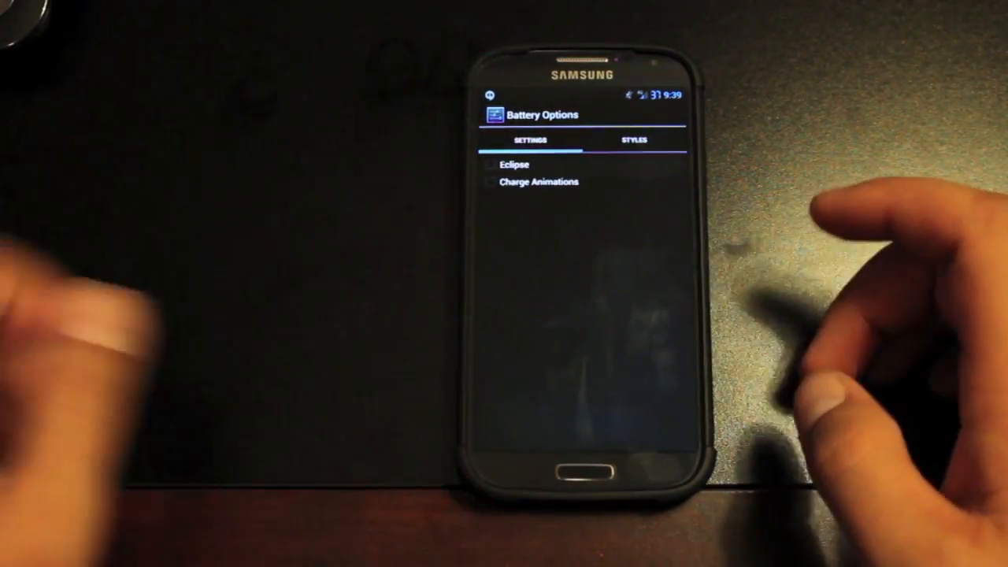
{"action": "left_click", "coordinate": [635, 139]}
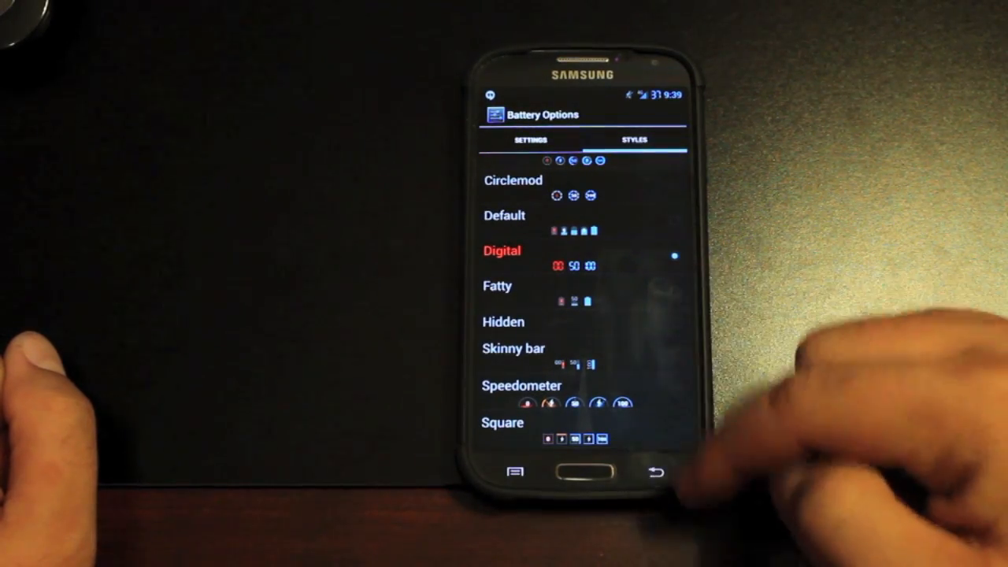
{"action": "left_click", "coordinate": [658, 471]}
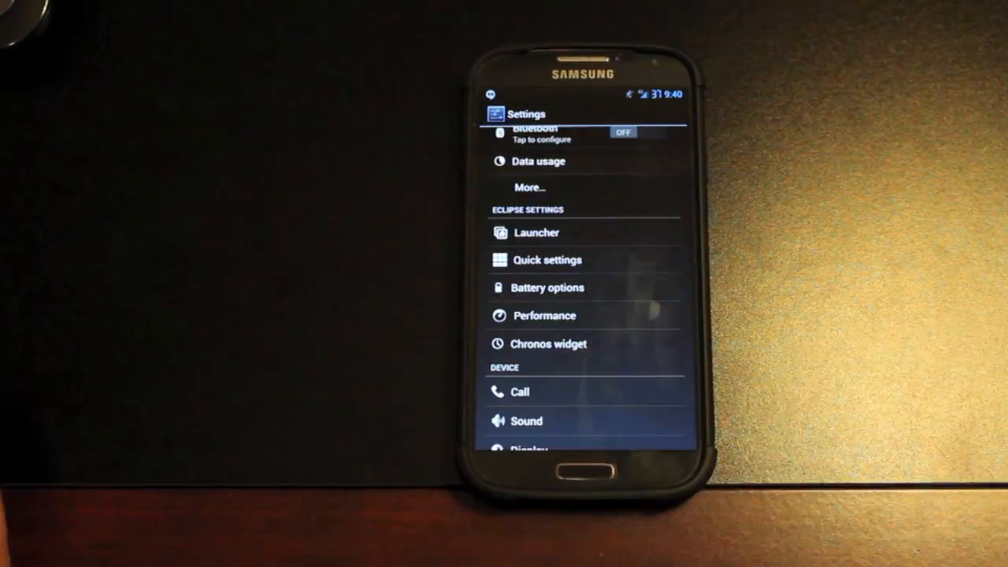
Step: Open KTweaker, review General CPU frequency and scheduler, then open the Profiles page
{"action": "left_click", "coordinate": [542, 315]}
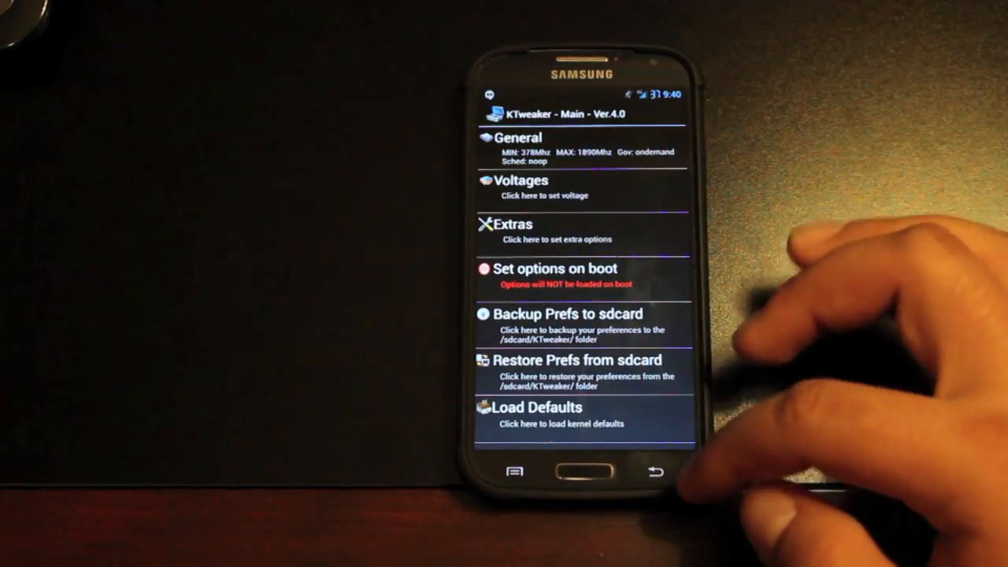
{"action": "left_click", "coordinate": [514, 180]}
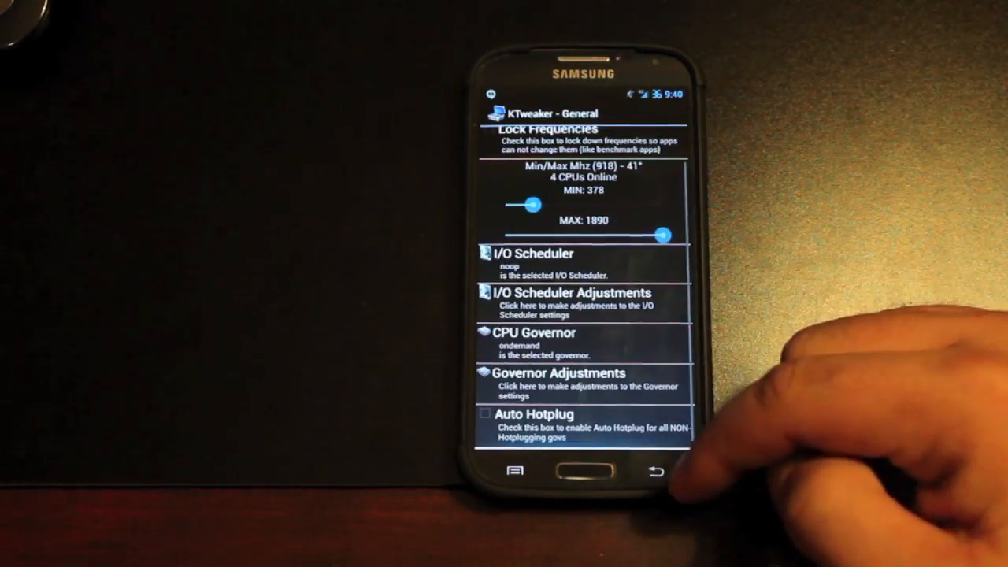
{"action": "left_click", "coordinate": [650, 474]}
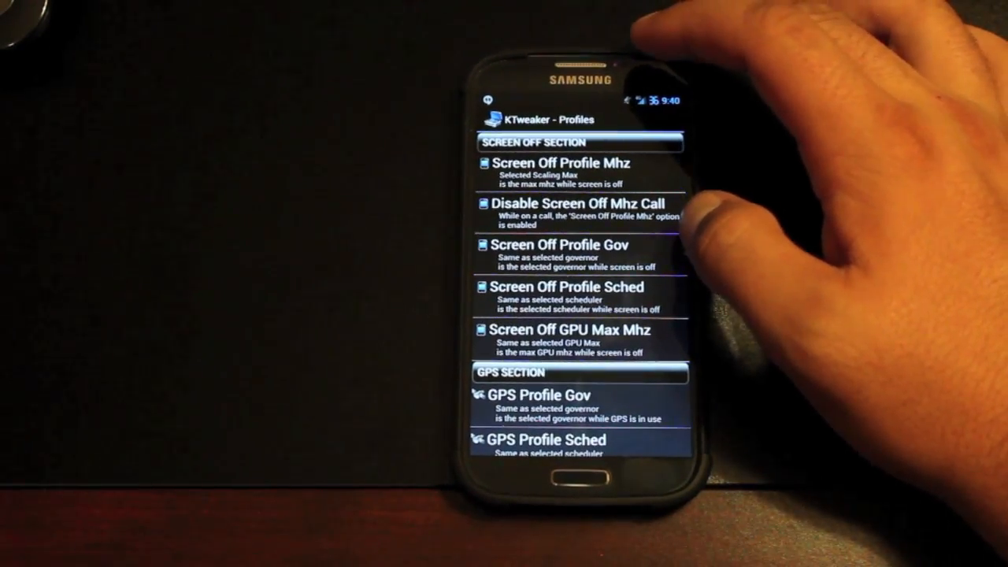
{"action": "scroll", "scroll_direction": "down", "scroll_amount": 3}
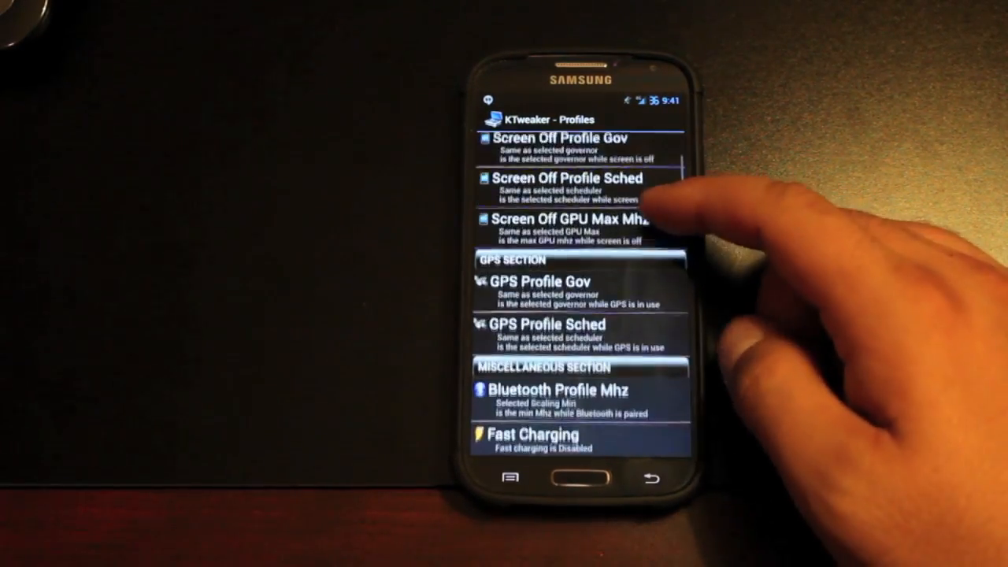
{"action": "scroll", "scroll_direction": "down", "scroll_amount": 3}
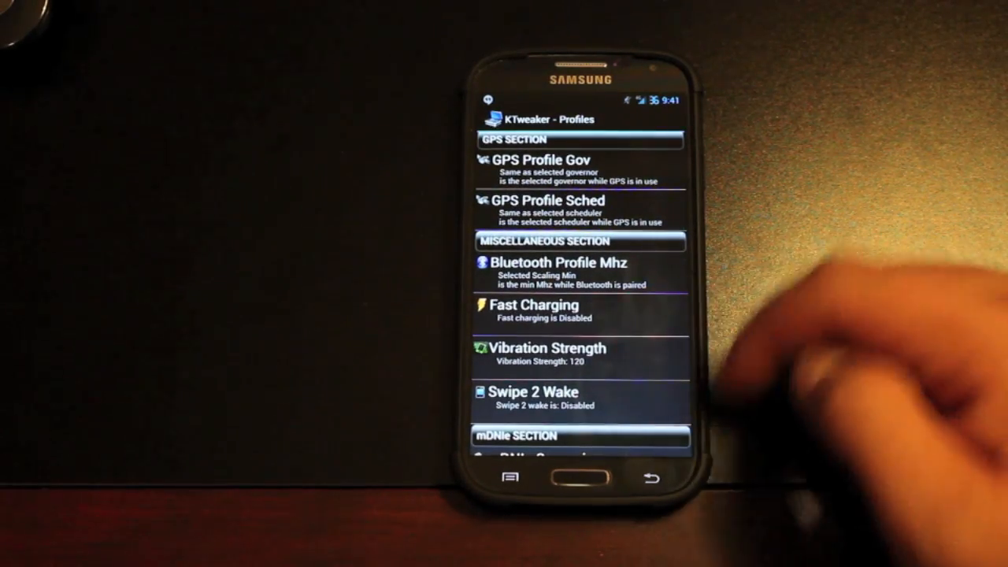
{"action": "scroll", "scroll_direction": "down", "scroll_amount": 3}
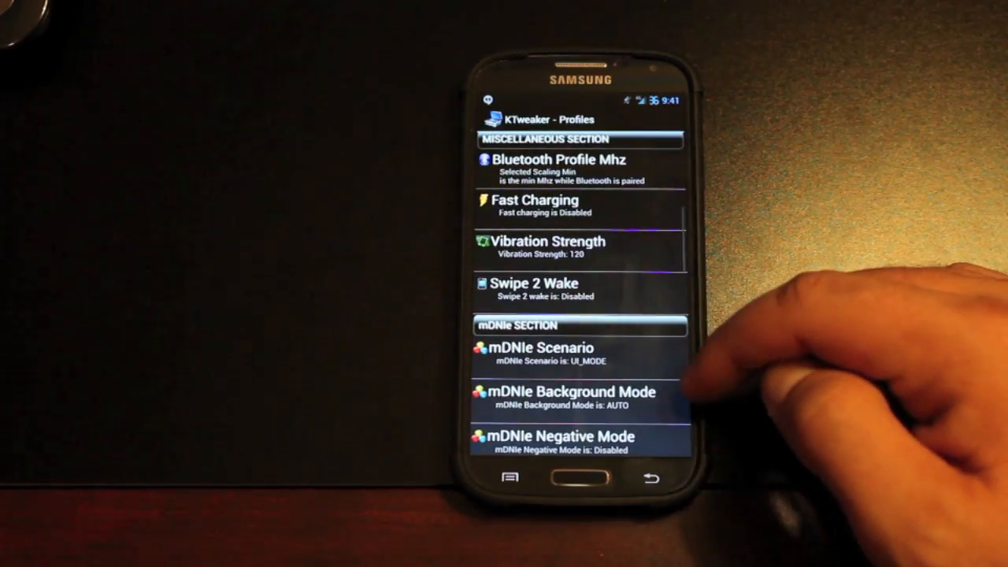
{"action": "scroll", "scroll_direction": "down", "scroll_amount": 3}
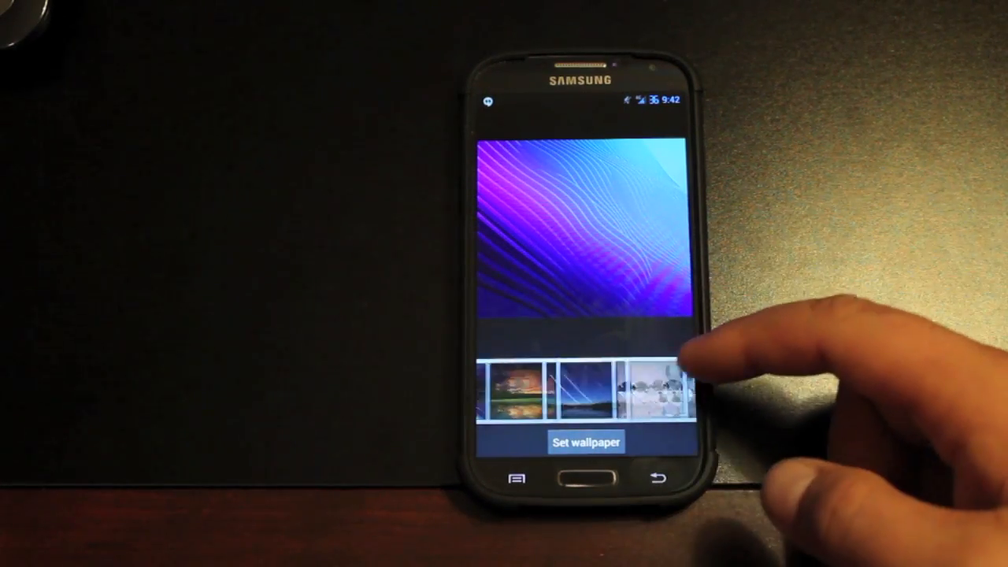
Step: Swipe through the wallpaper thumbnail strip and select a wallpaper
{"action": "scroll", "scroll_direction": "left", "scroll_amount": 3}
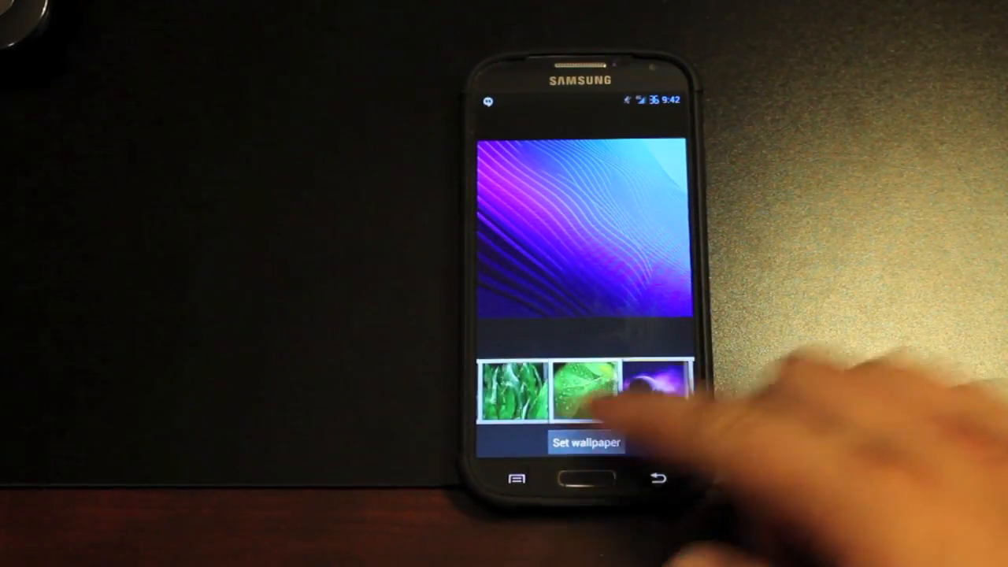
{"action": "left_click", "coordinate": [583, 400]}
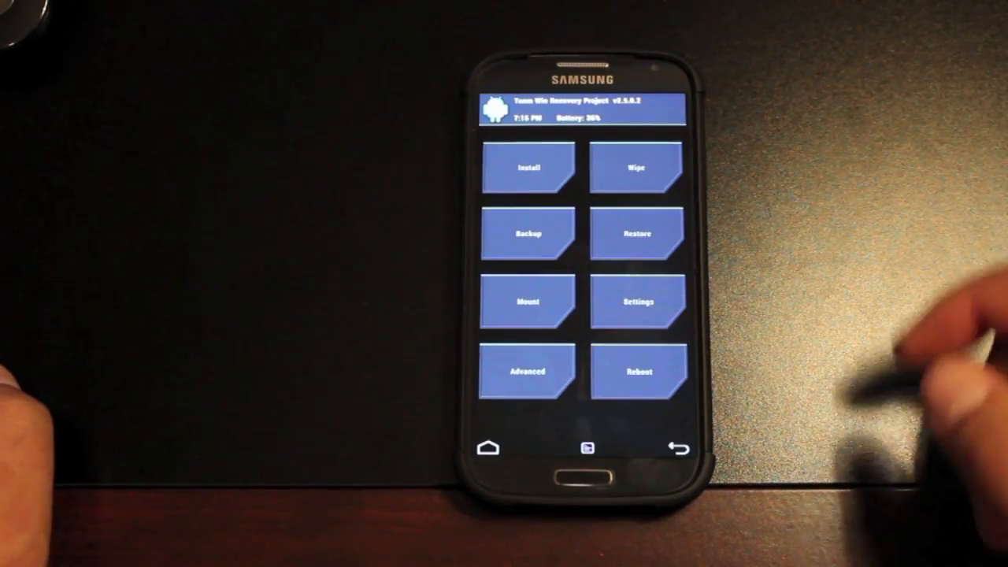
Step: Open TWRP's Wipe screen for a factory reset of data, cache and Dalvik
{"action": "left_click", "coordinate": [637, 167]}
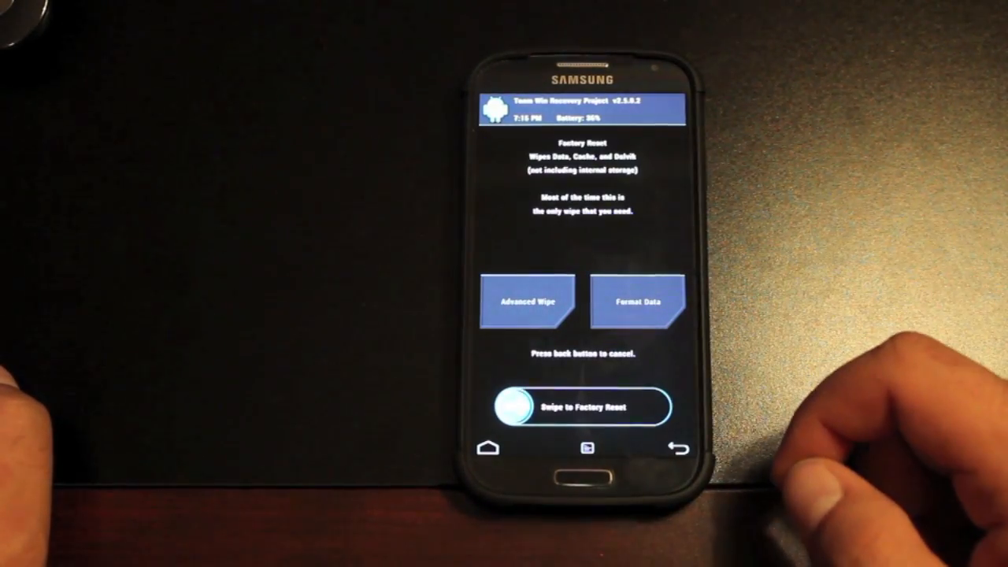